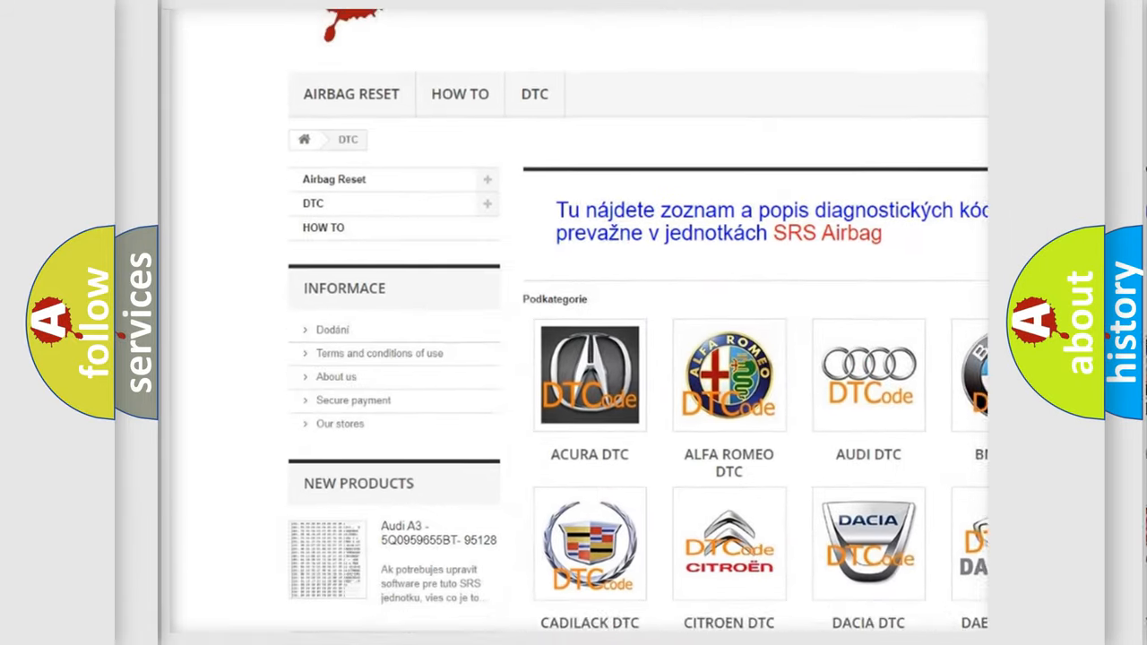
scroll(down, 3)
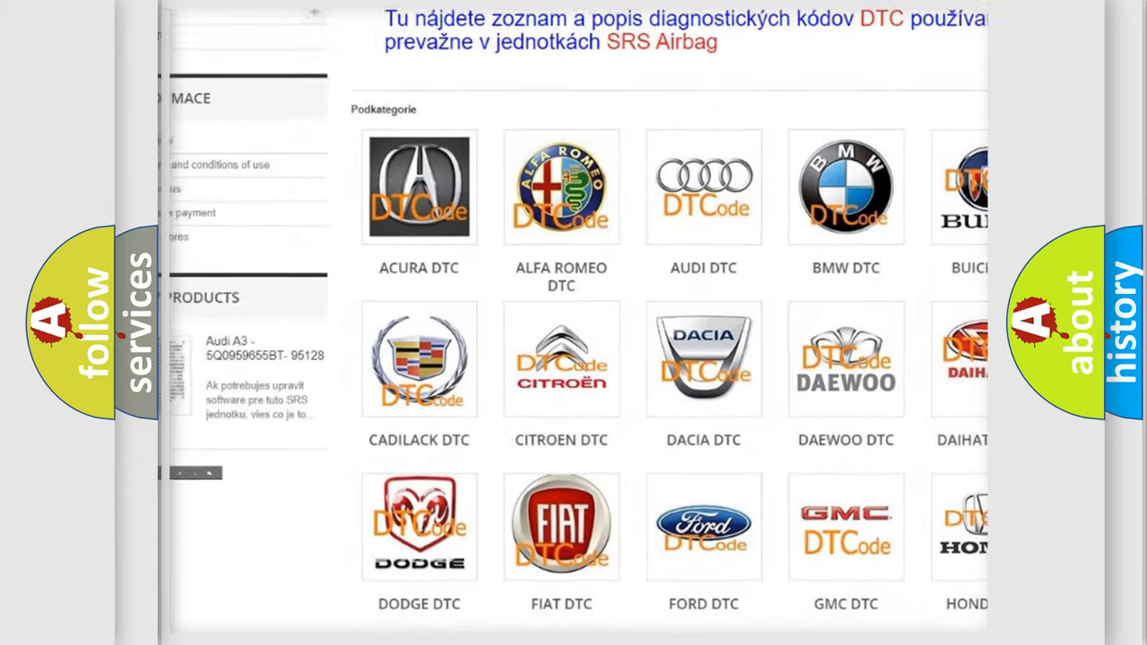